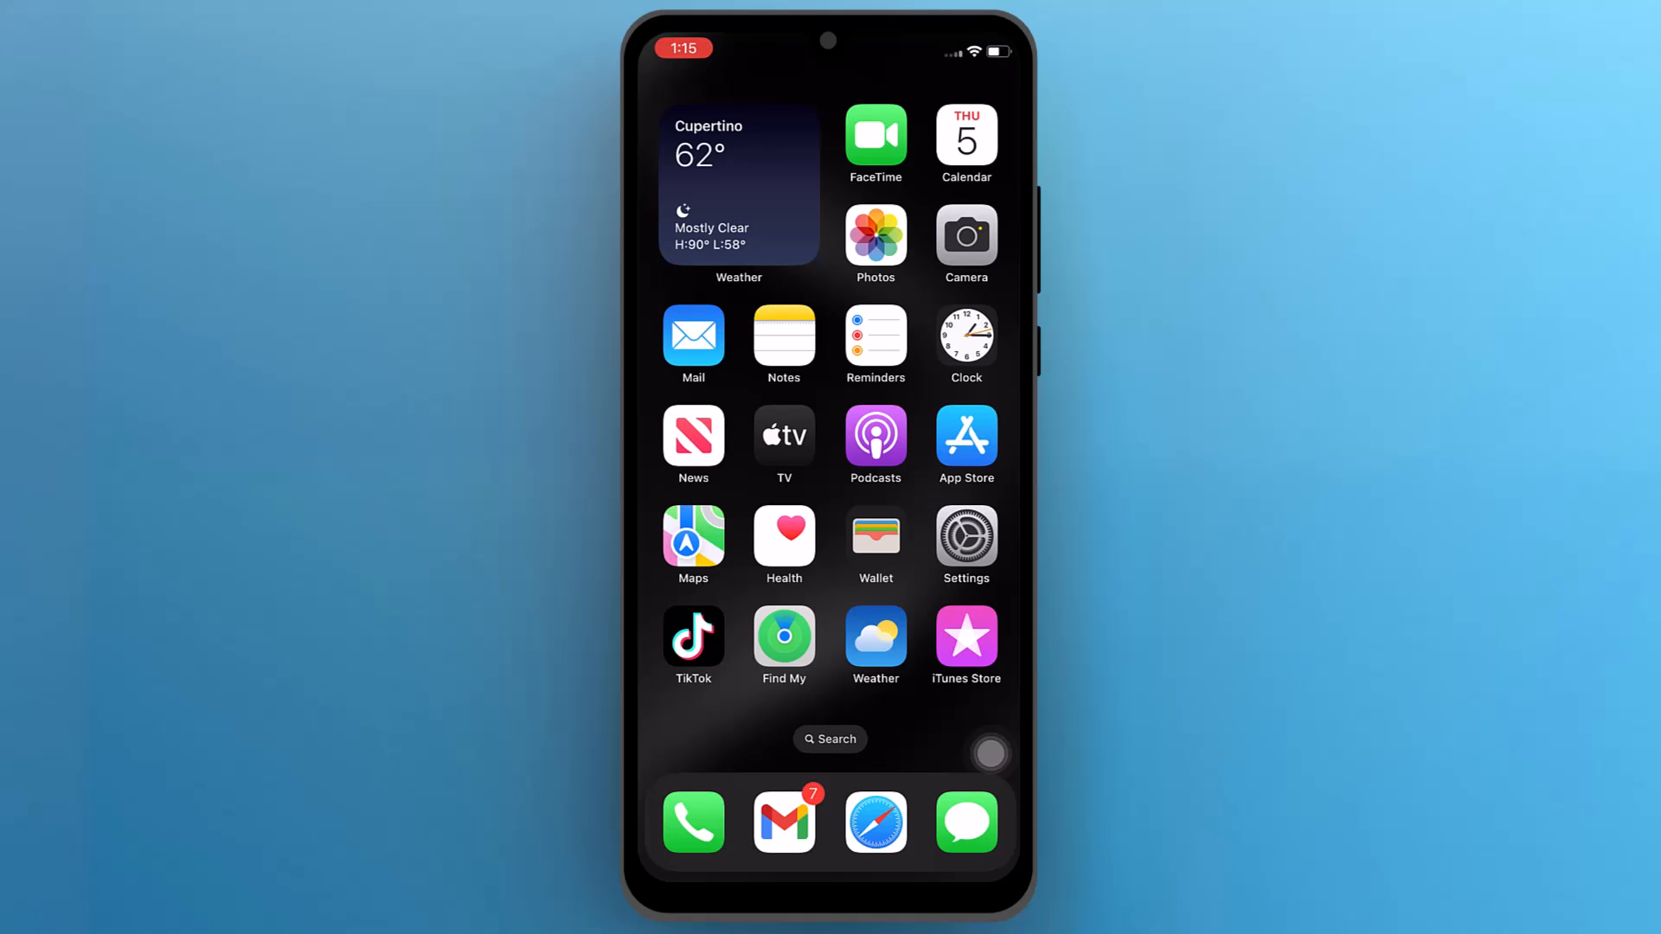
# - Open Settings and go to Messenger's entry in the installed apps list
pyautogui.click(965, 538)
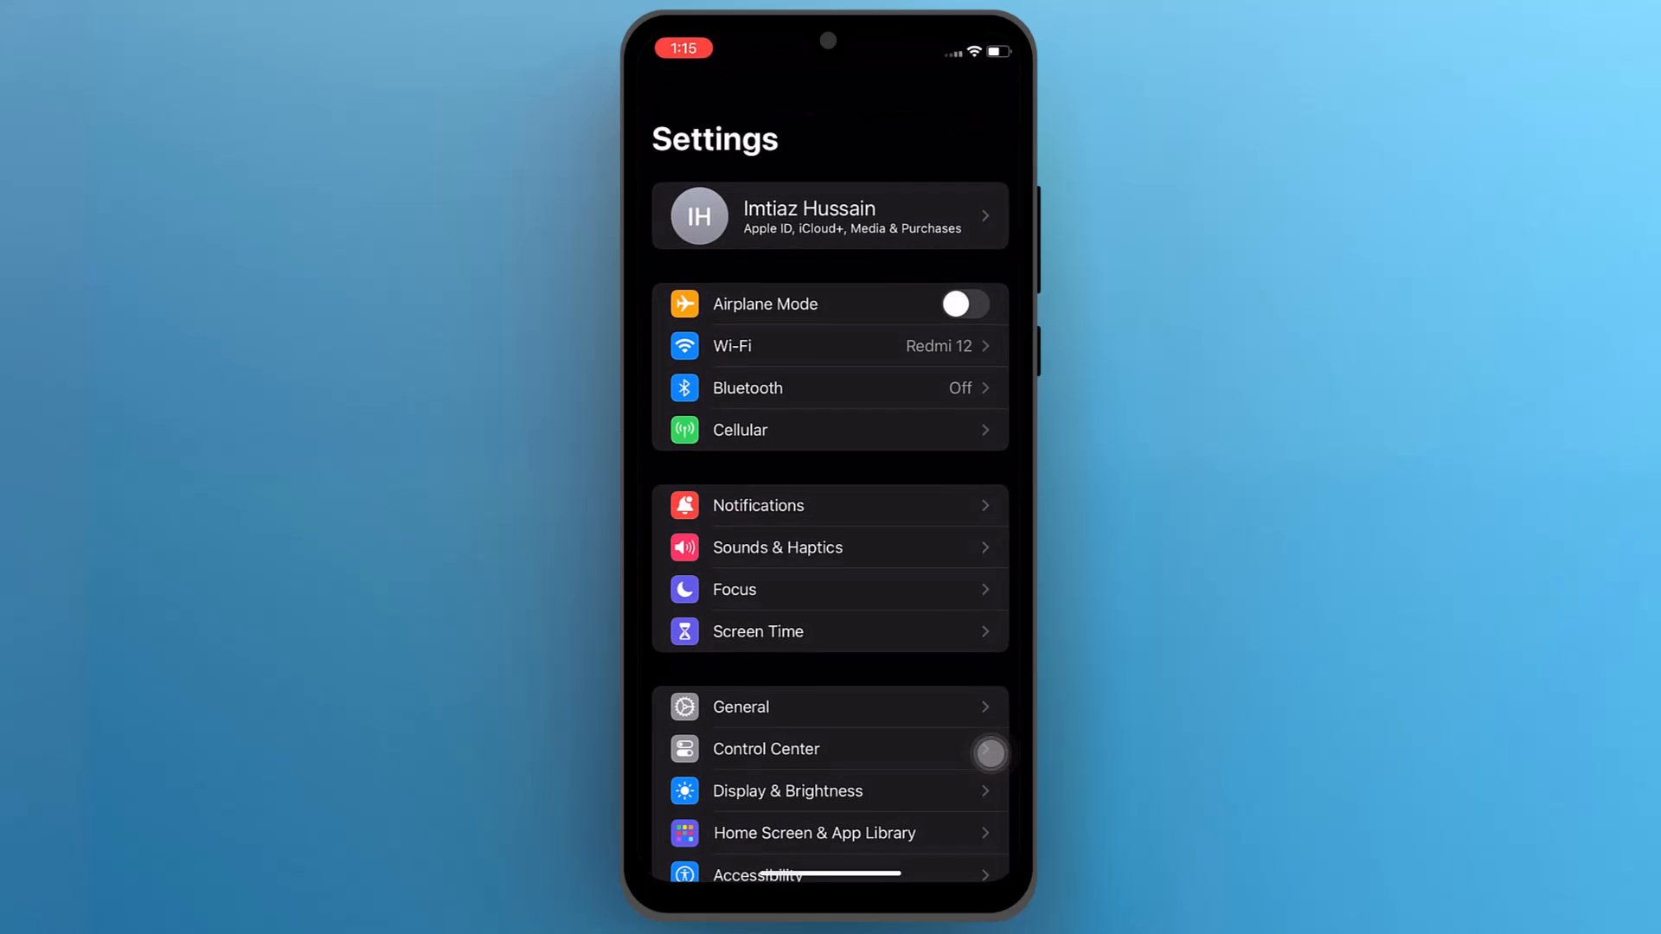
pyautogui.scroll(-3)
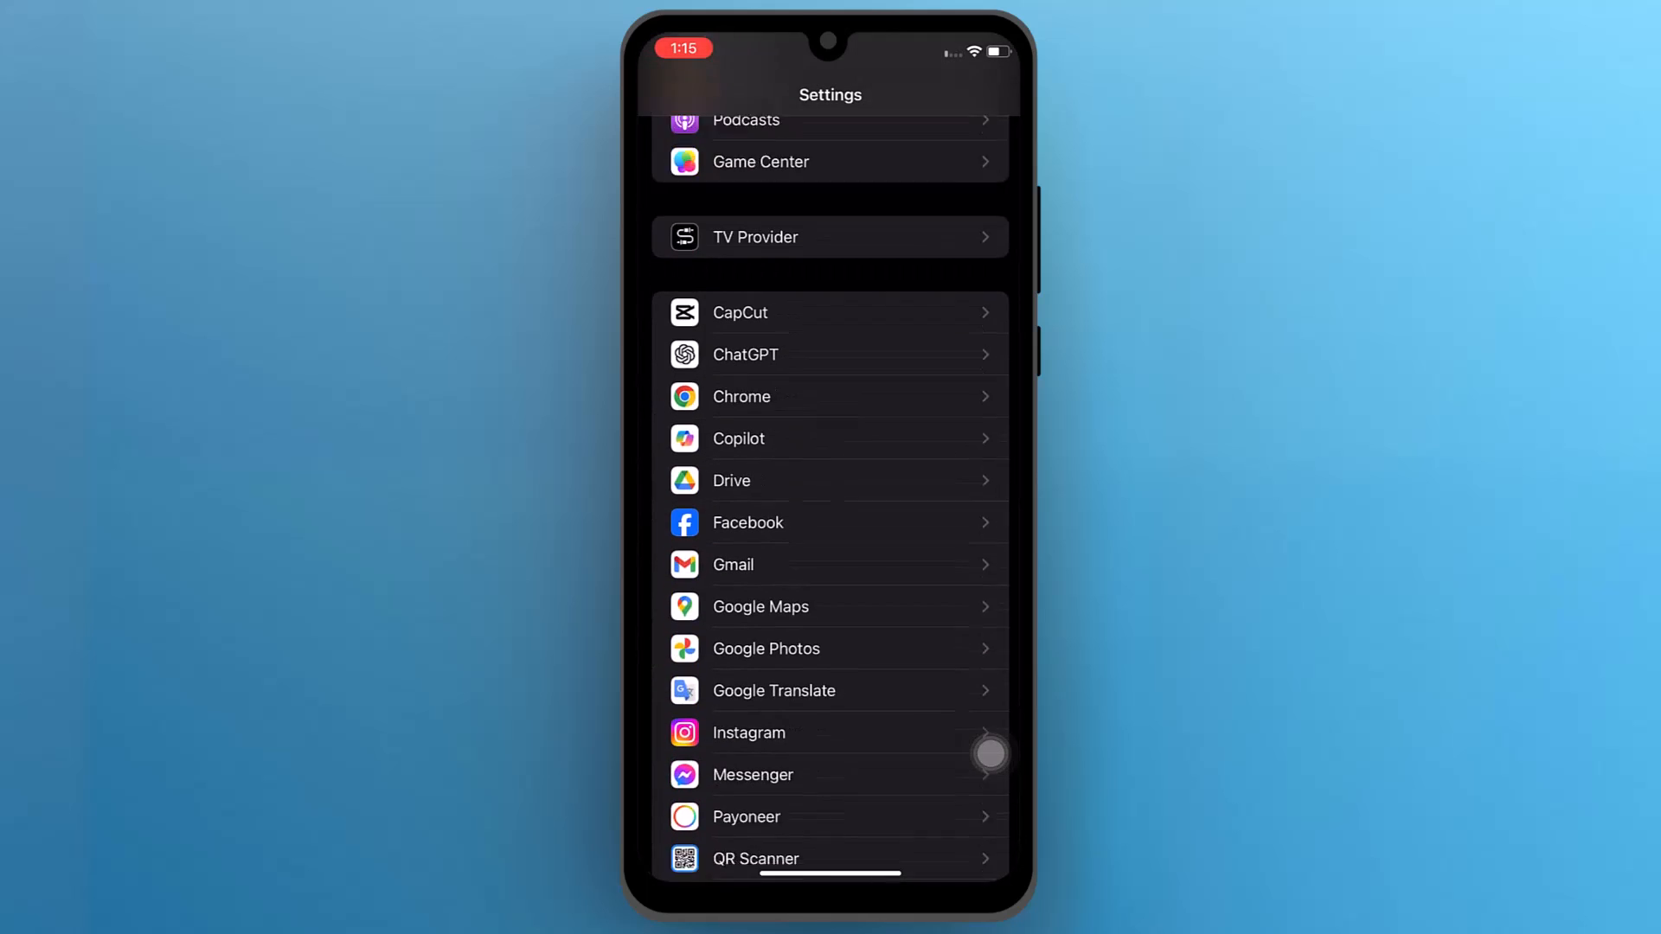
pyautogui.scroll(-3)
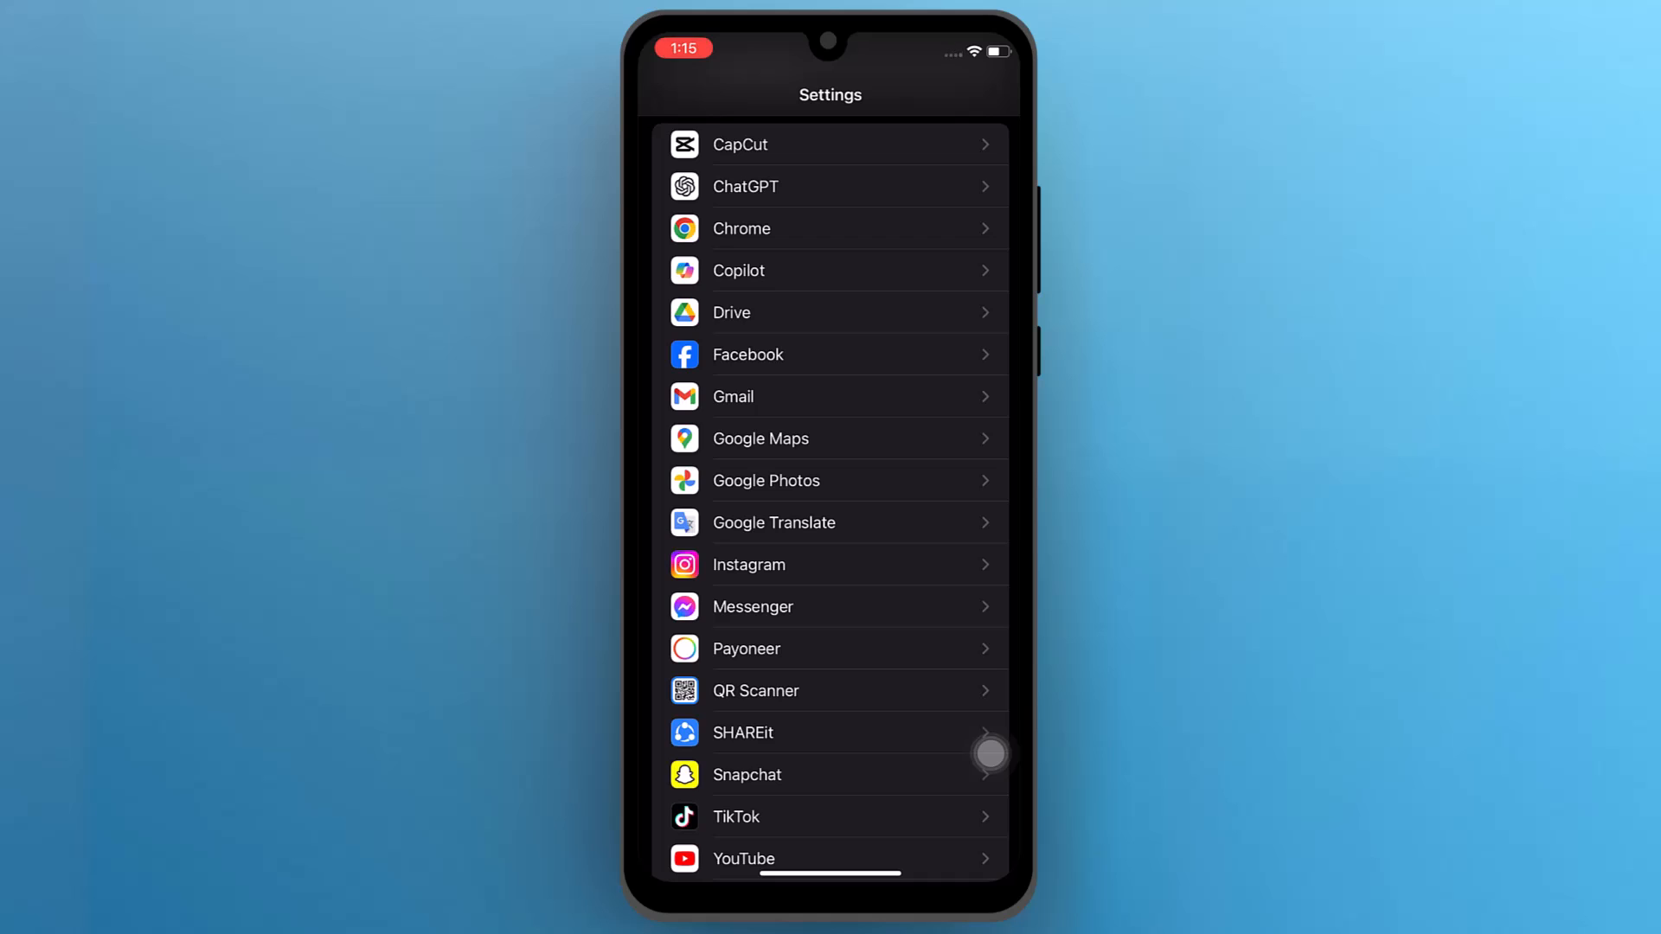
pyautogui.click(753, 607)
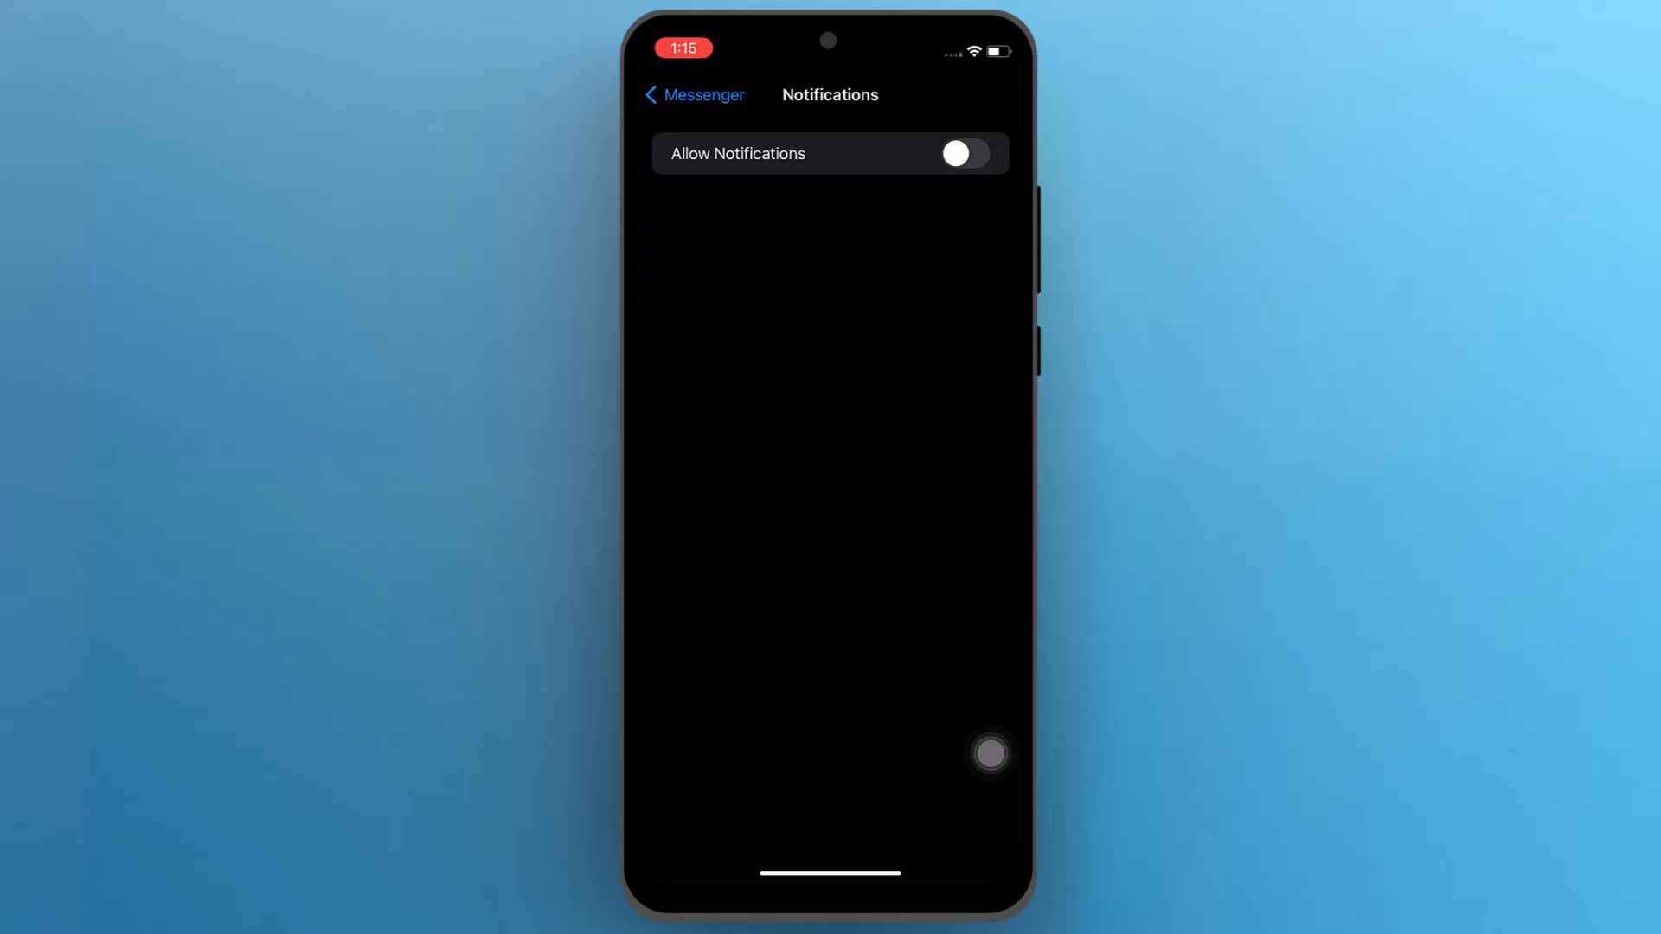
# - Allow Messenger notifications so lock screen, notification center and banner alerts are enabled
pyautogui.click(958, 152)
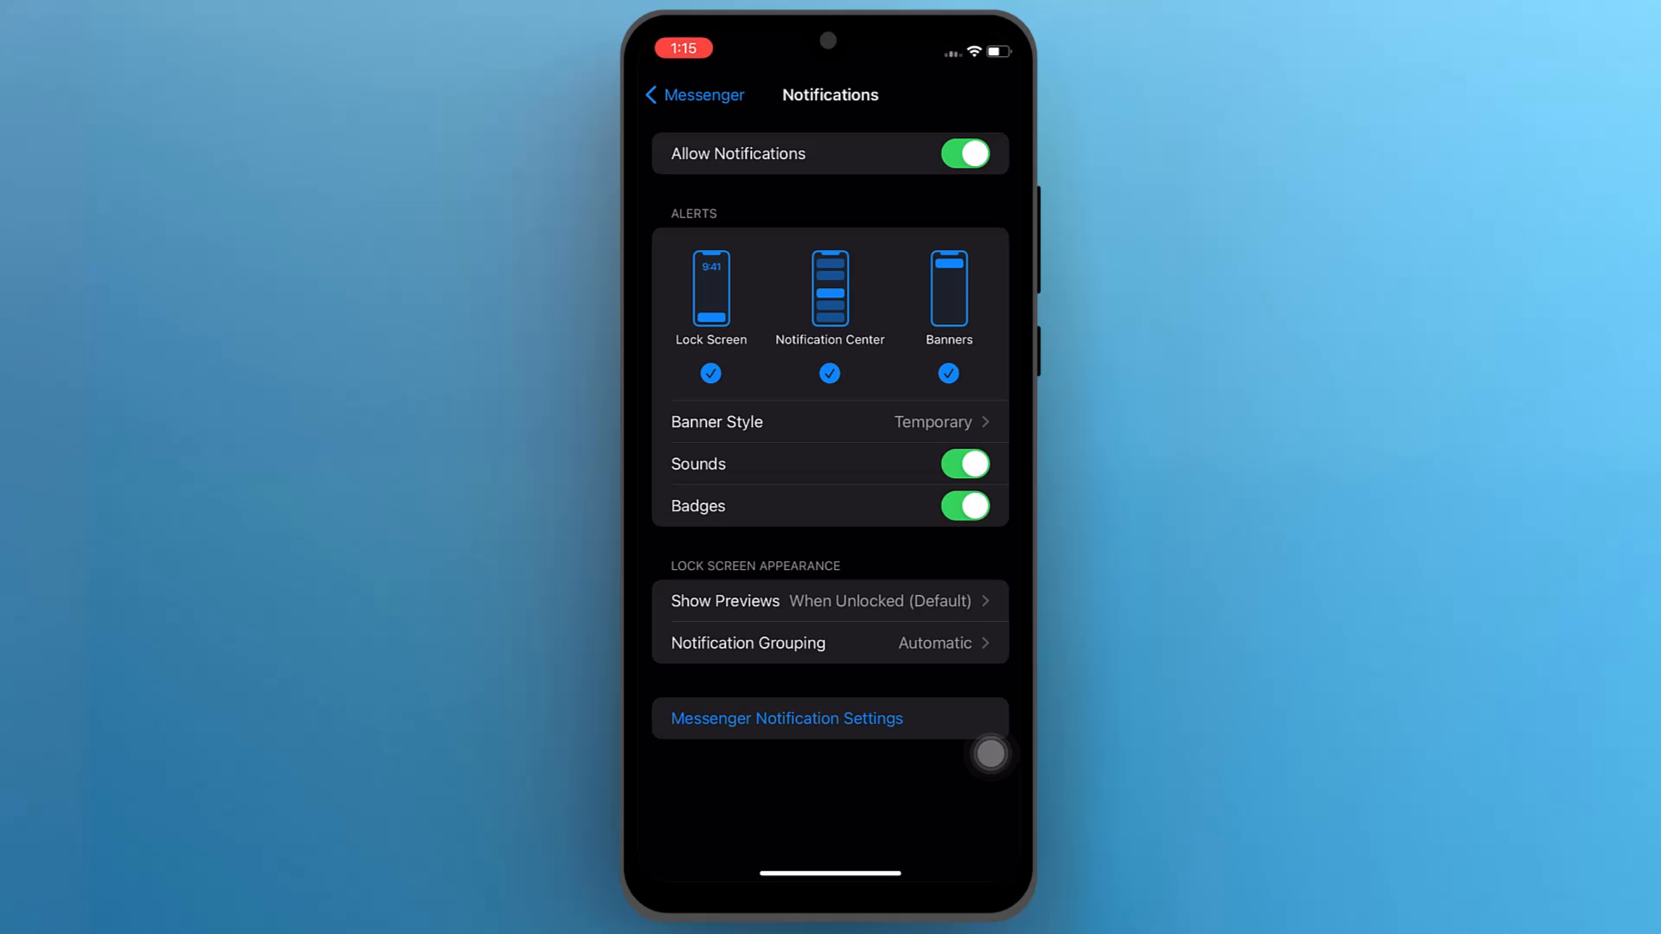
pyautogui.click(831, 374)
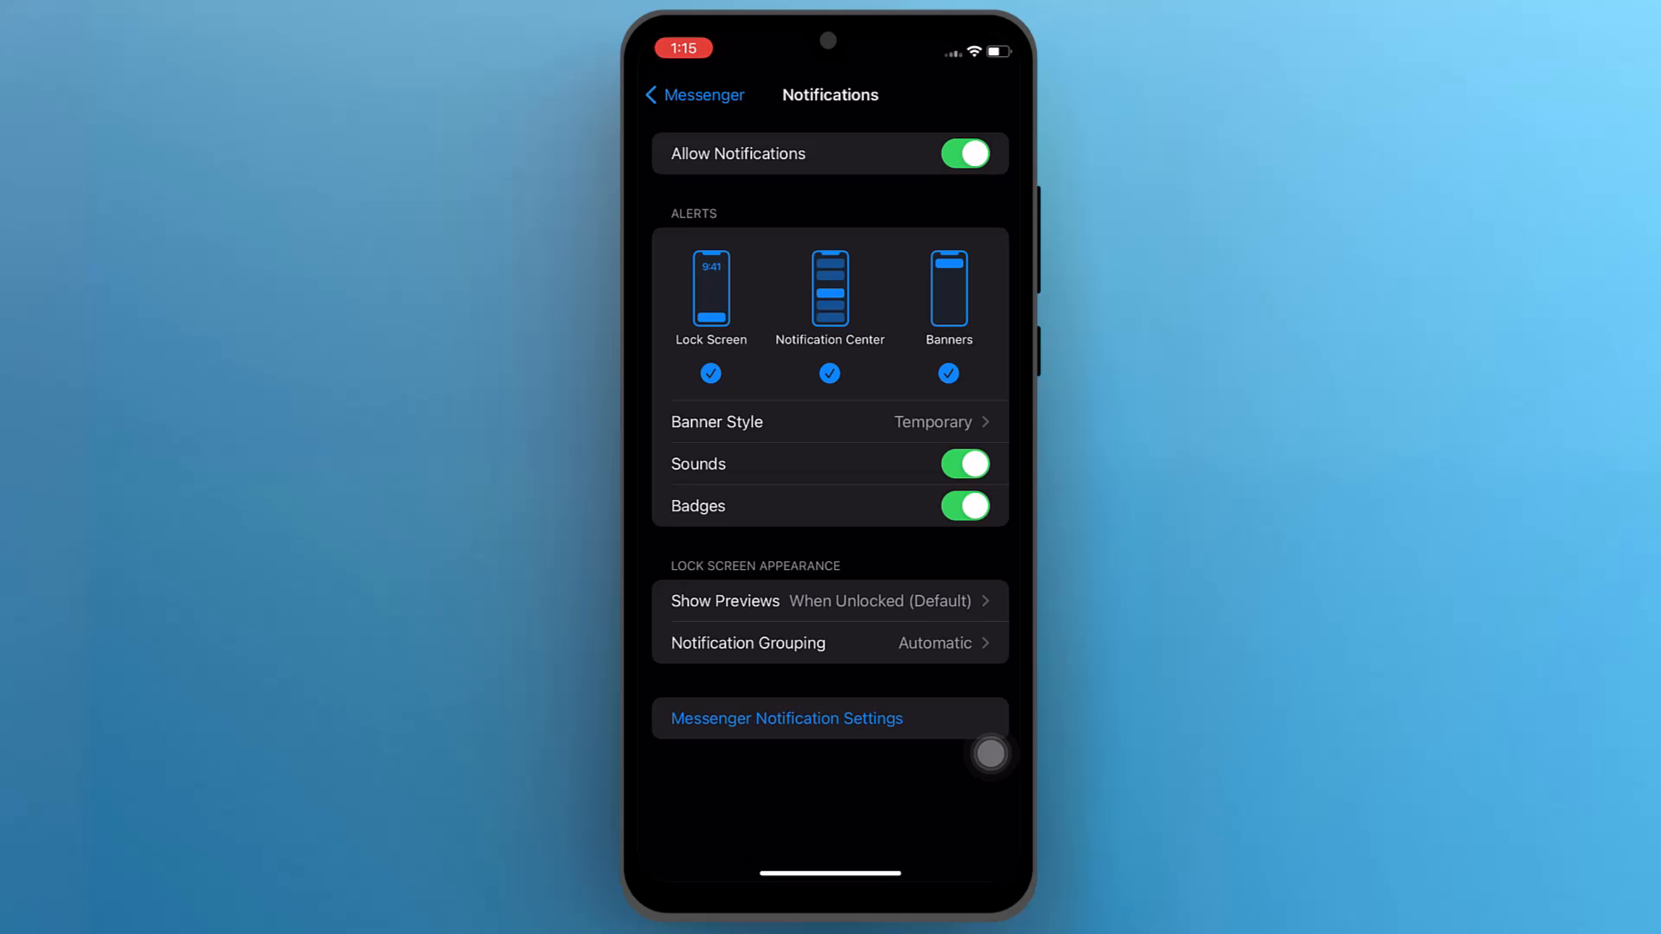
# - Set Messenger's banner style to Persistent and return to its notification settings
pyautogui.click(830, 422)
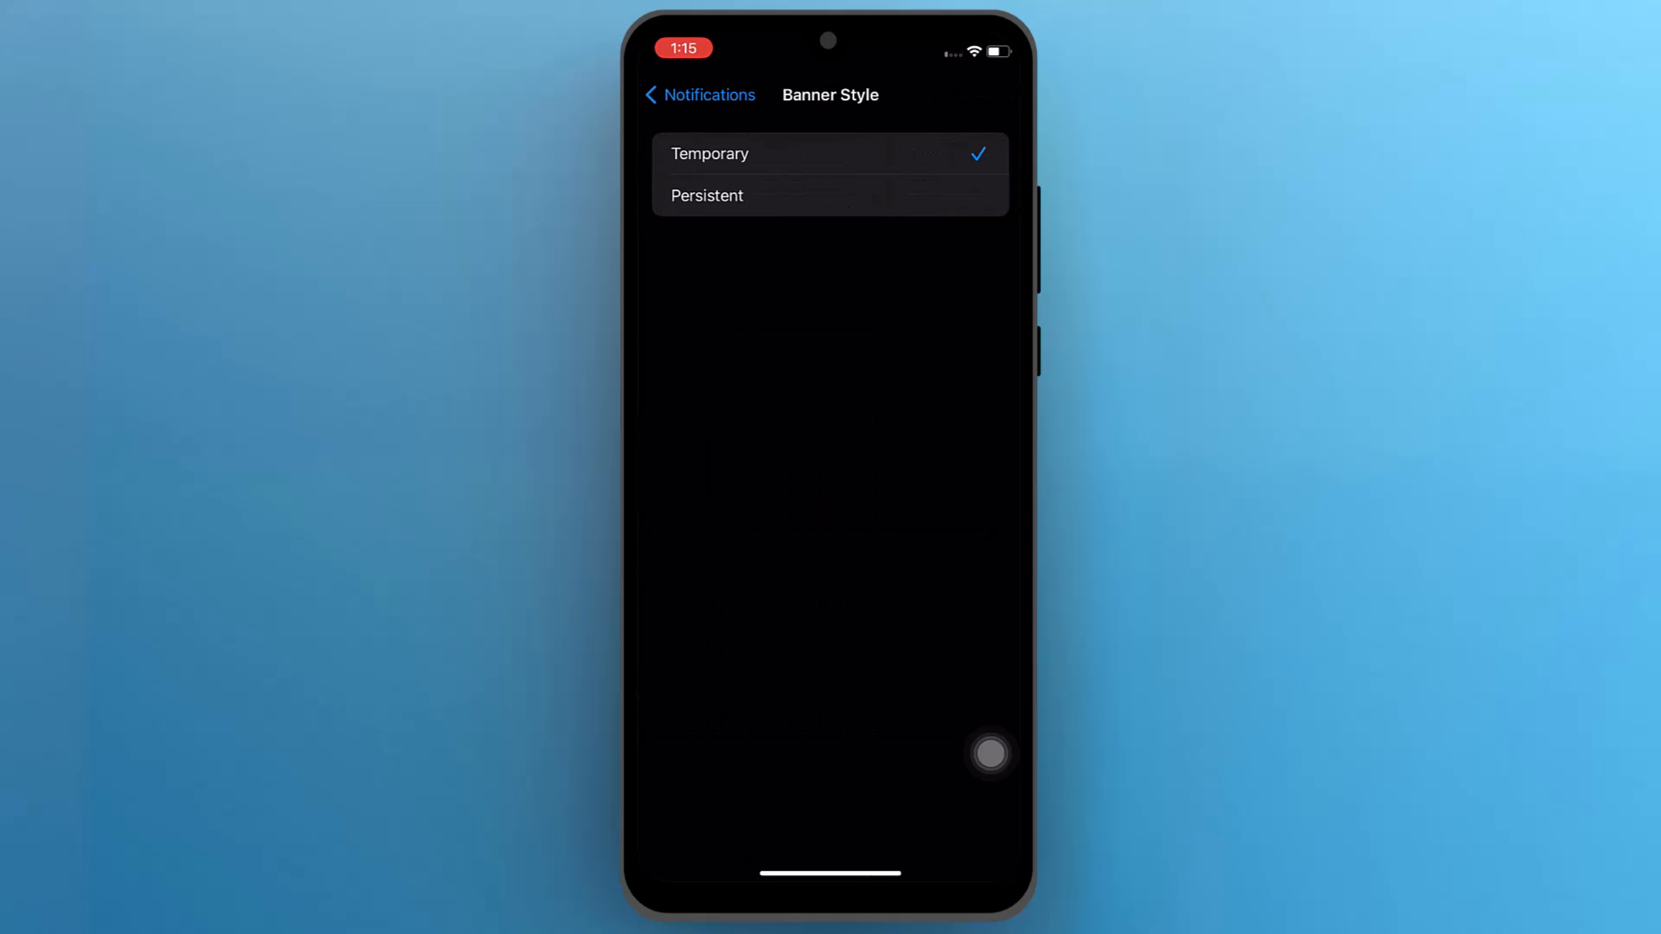
pyautogui.click(706, 195)
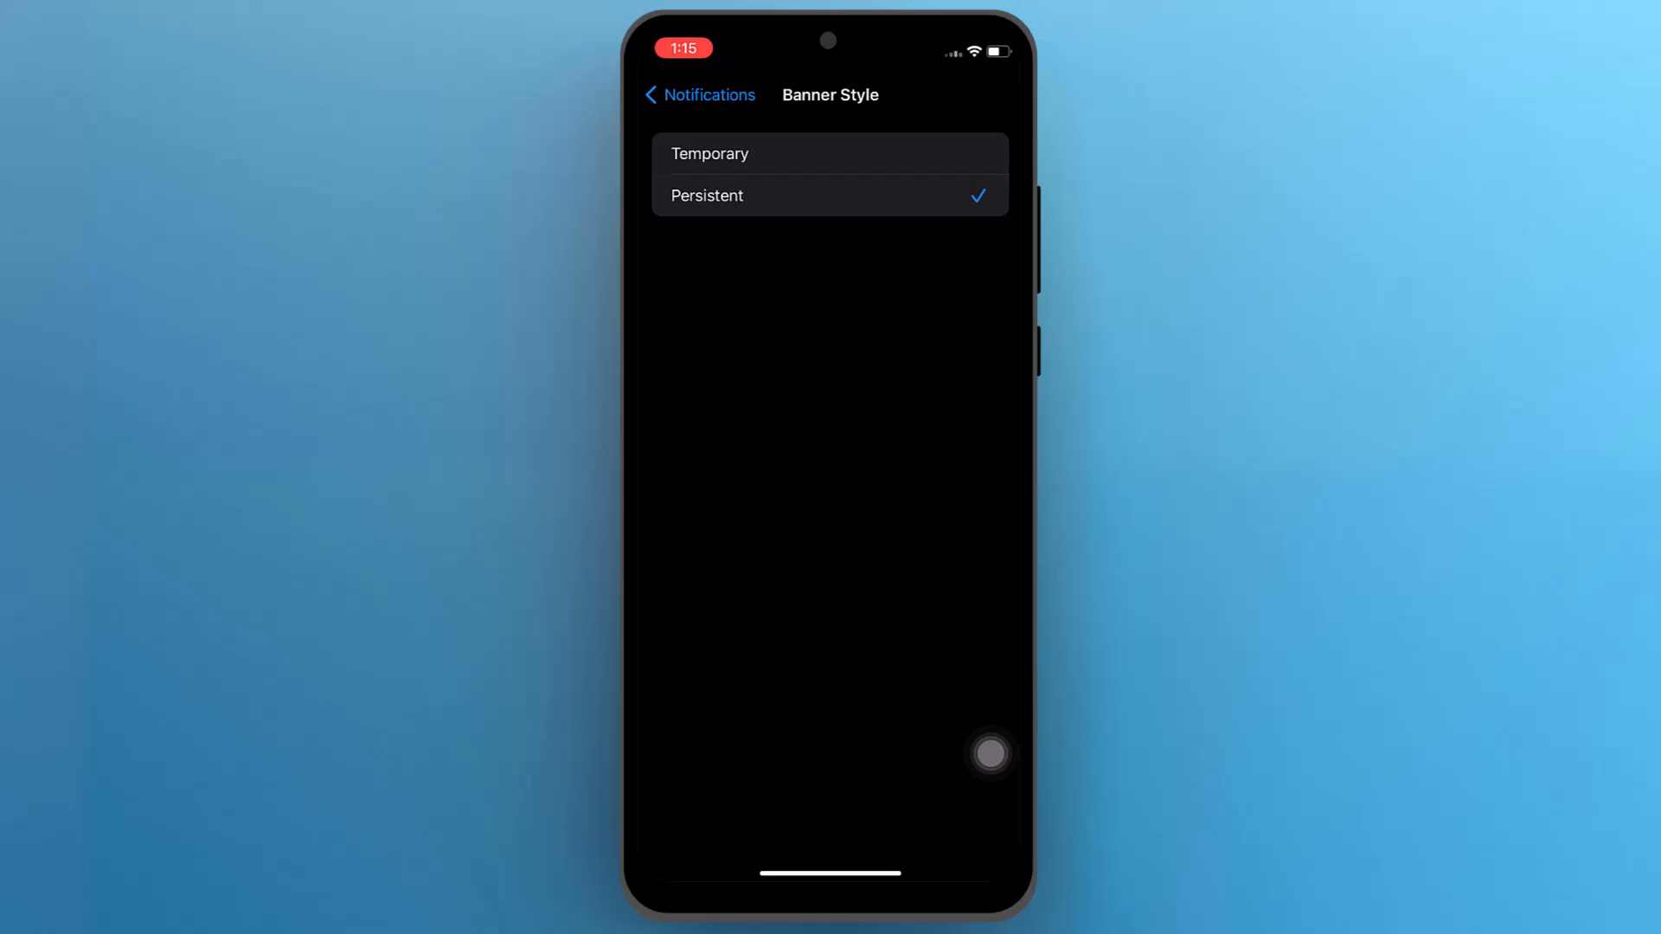
pyautogui.click(699, 93)
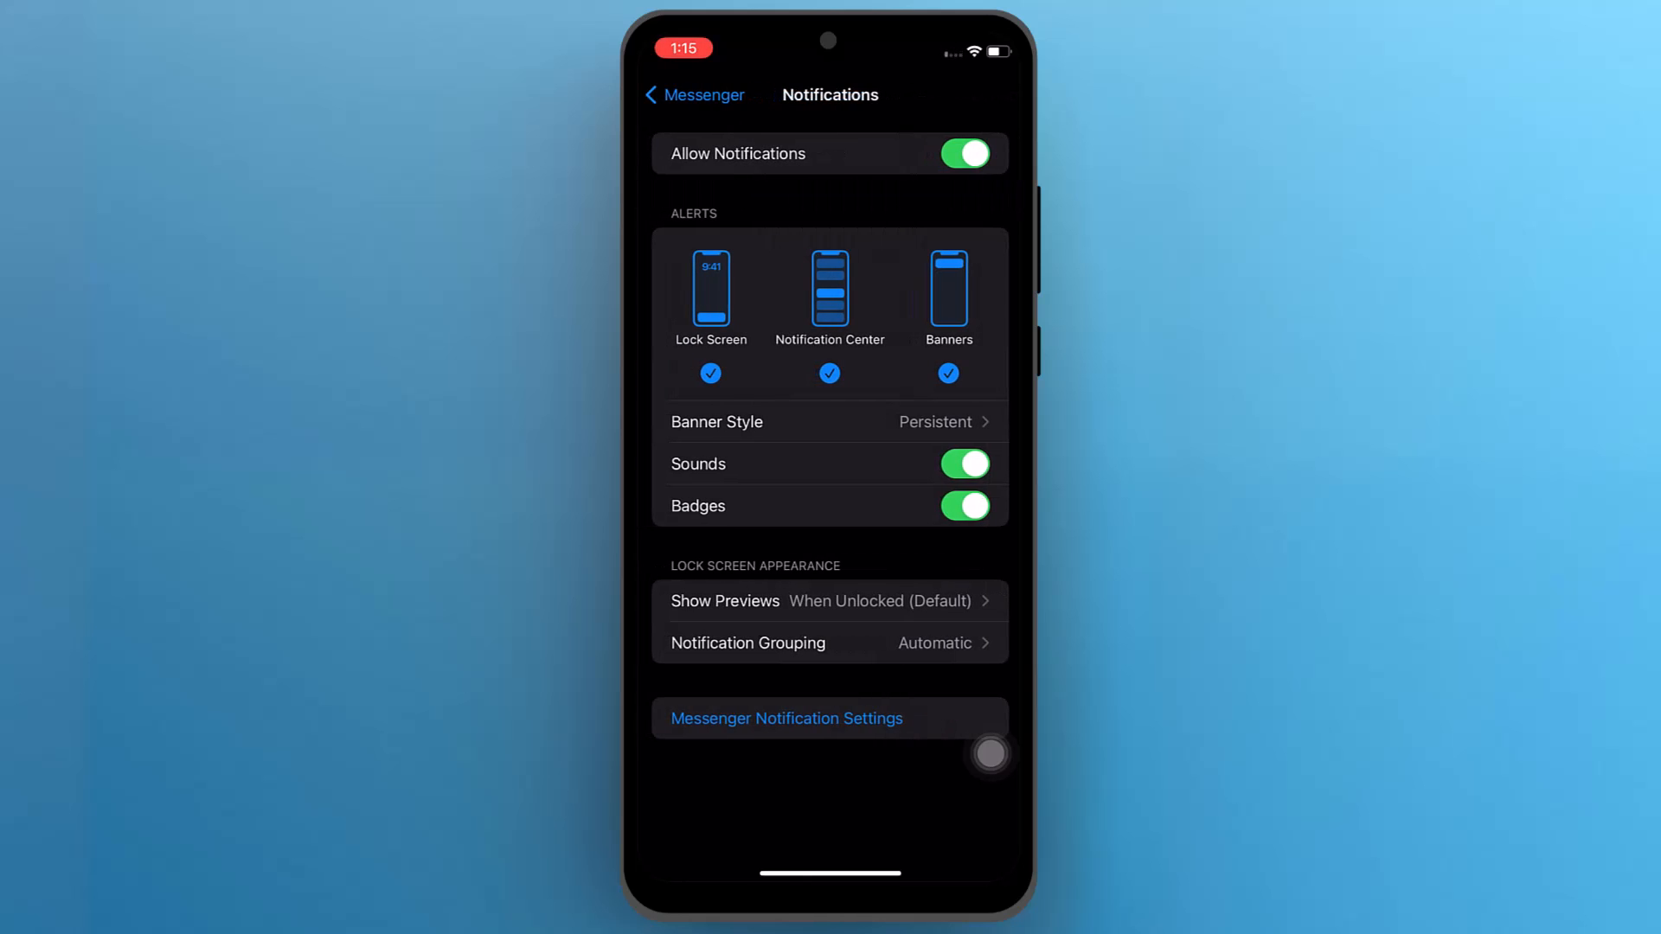